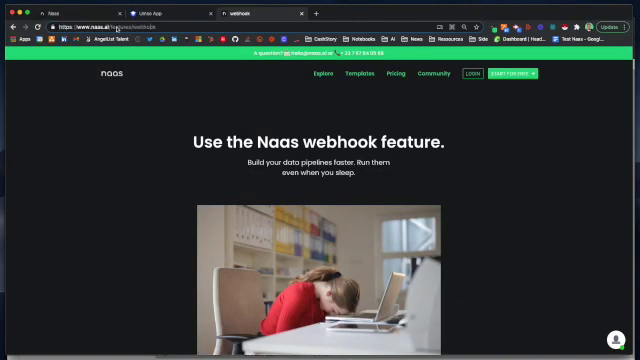
# Run naas.webhook.add() in Step 2 and note the webhook's Copy URL output.
pyautogui.scroll(-3)
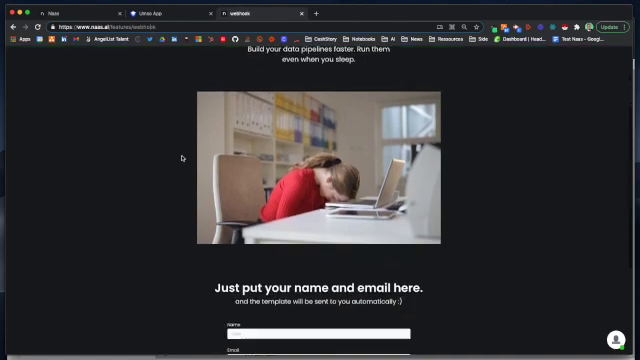
pyautogui.scroll(-3)
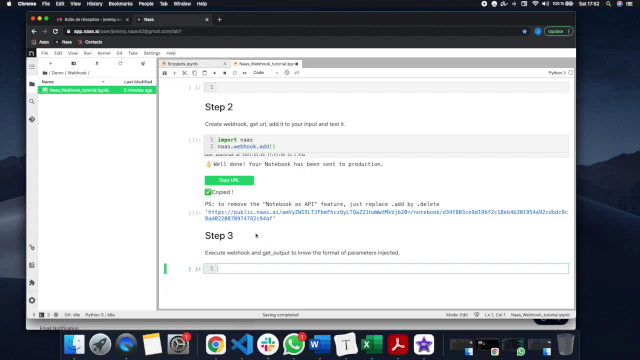
pyautogui.scroll(3)
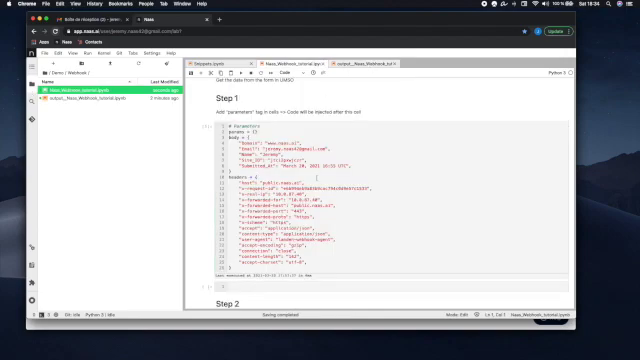
# Run naas.webhook.get_output() in Step 3 to see the form's sent parameters.
pyautogui.scroll(-3)
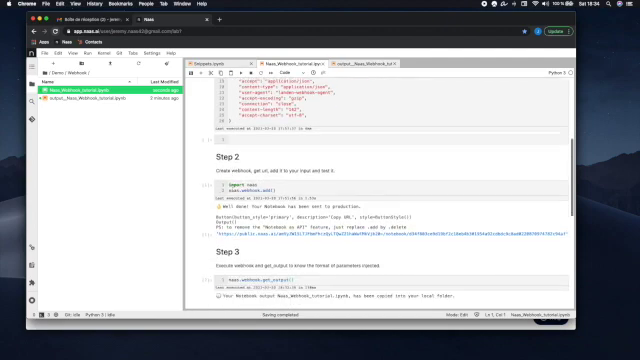
# Add EMAIL = body.get("Email") alongside the Name line in Step 4 and run it.
pyautogui.scroll(-3)
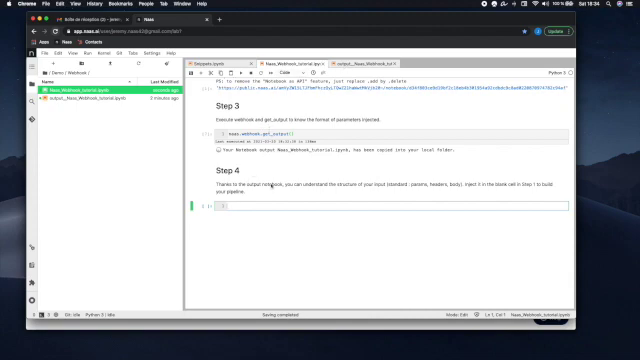
pyautogui.write('EMAIL = body.get("Email")')
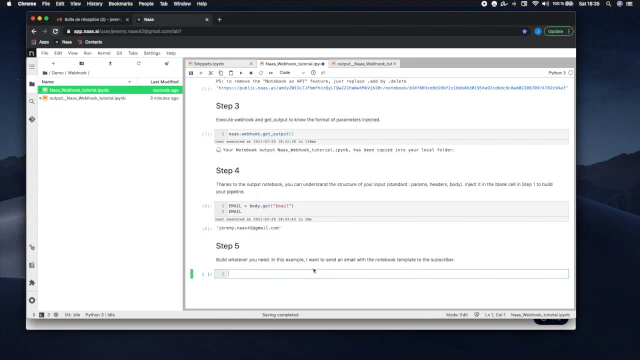
# Write the Step 5.1 email cell and share the template with naas.assets.add() in Step 5.2.
pyautogui.scroll(-3)
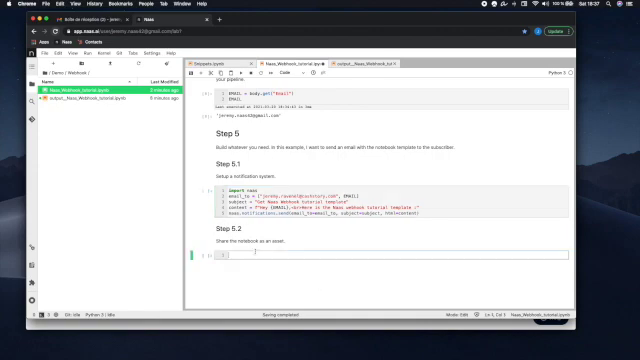
pyautogui.write('naas.assets.add()')
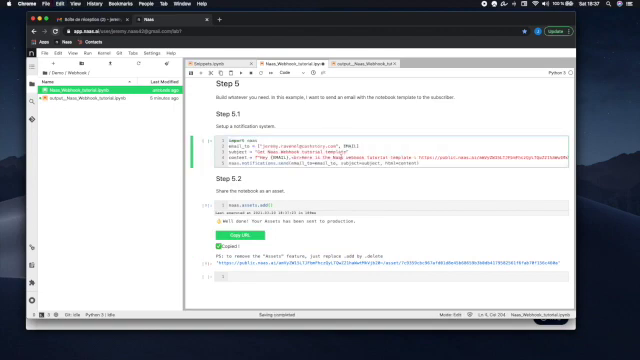
# Run the Step 6 naas.webhook.add() production cell and the Step 7 get_output check, which errors.
pyautogui.scroll(-3)
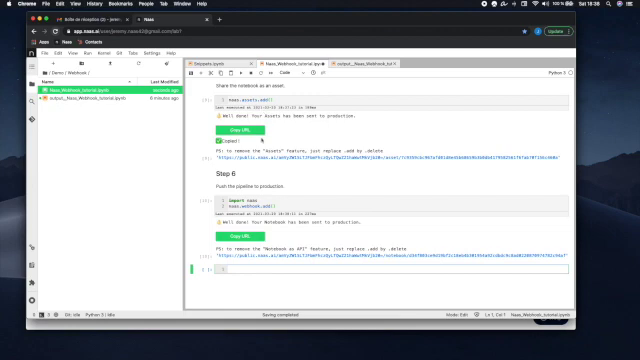
pyautogui.scroll(3)
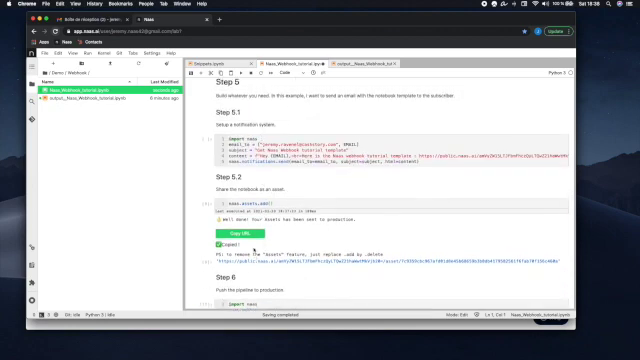
pyautogui.scroll(-3)
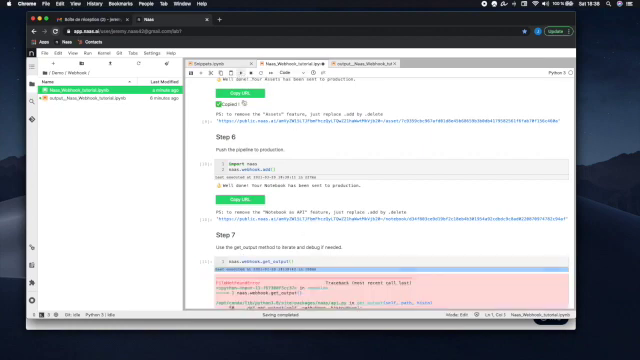
# Delete the second notebook file, confirming with Delete, leaving the webhook setup notebook open.
pyautogui.scroll(-3)
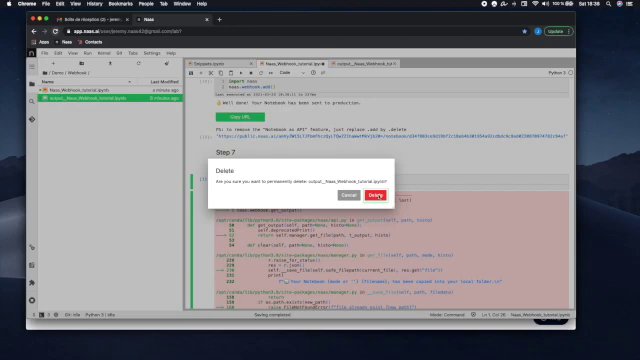
pyautogui.click(382, 194)
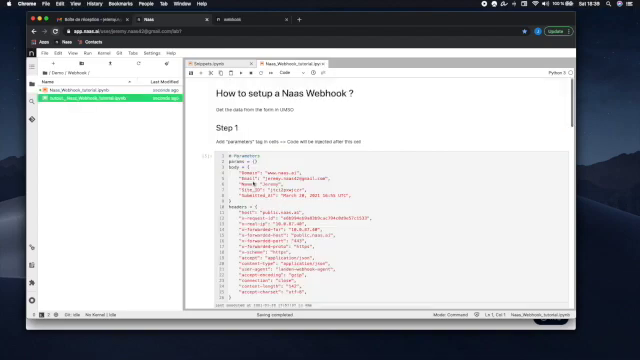
pyautogui.scroll(-3)
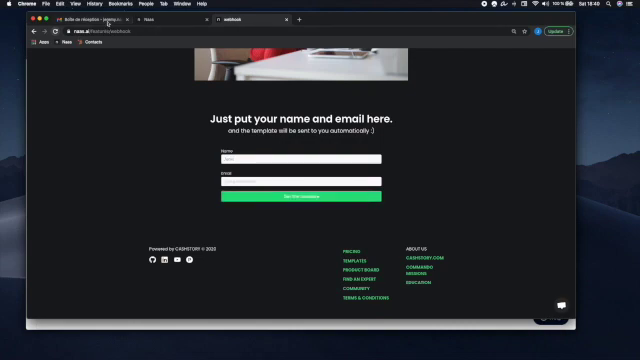
pyautogui.click(90, 18)
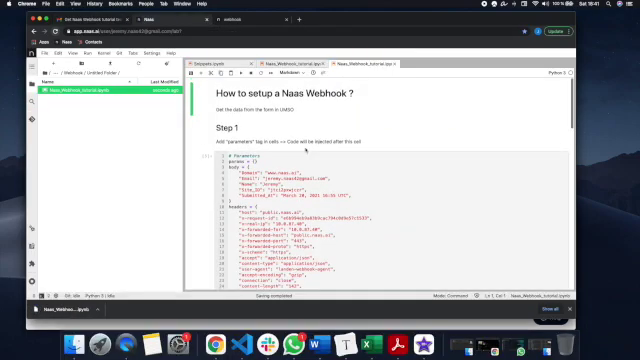
pyautogui.scroll(-3)
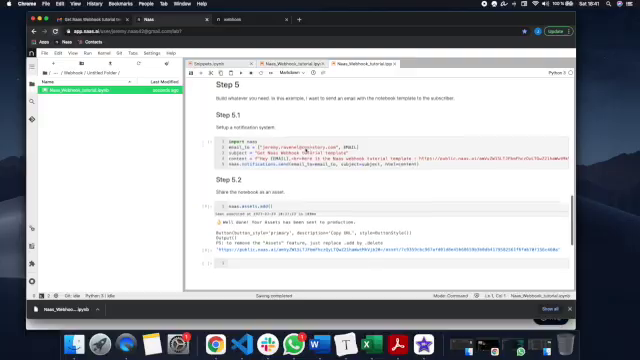